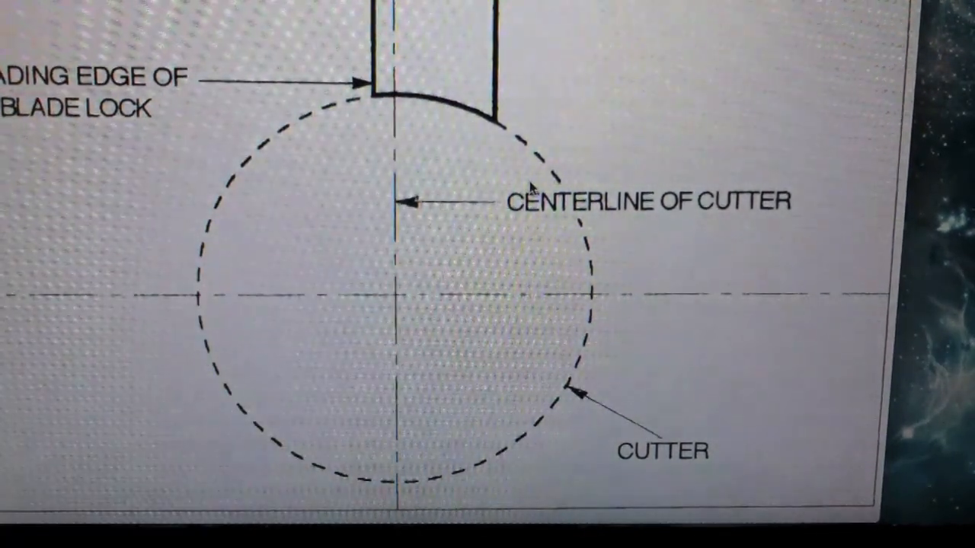
pyautogui.scroll(-3)
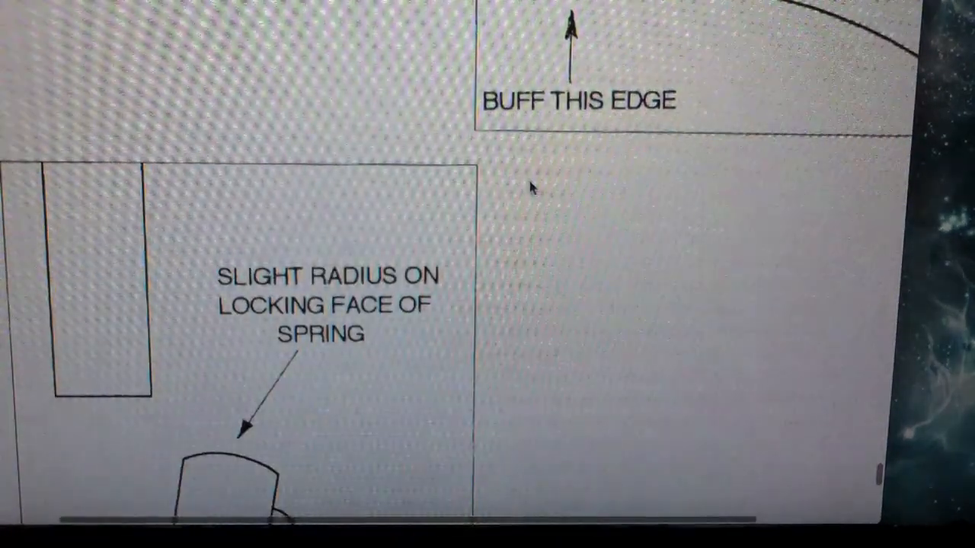
pyautogui.scroll(-3)
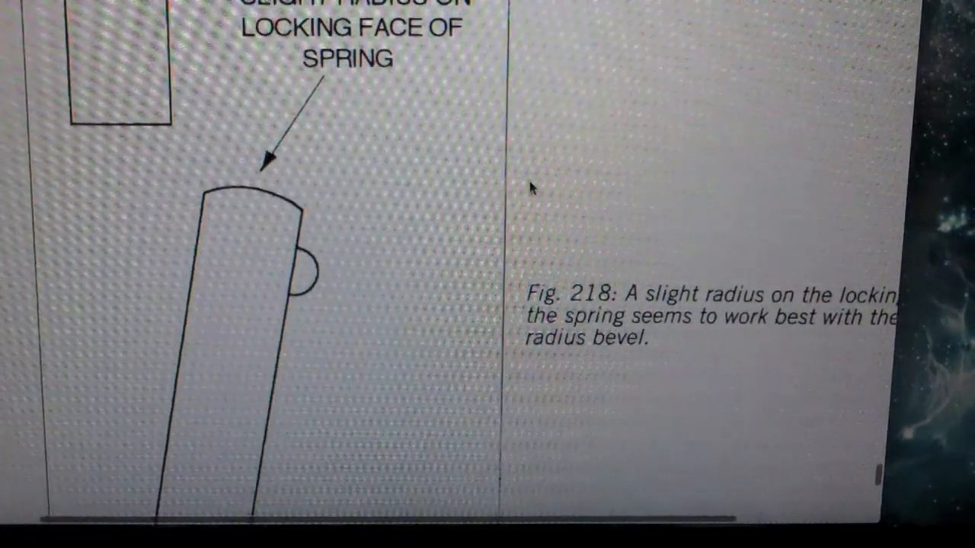
pyautogui.scroll(3)
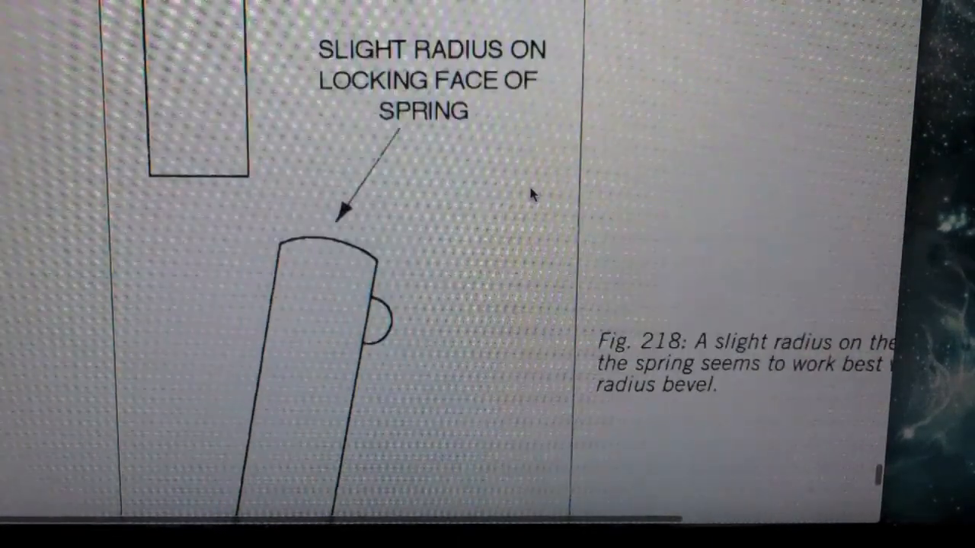